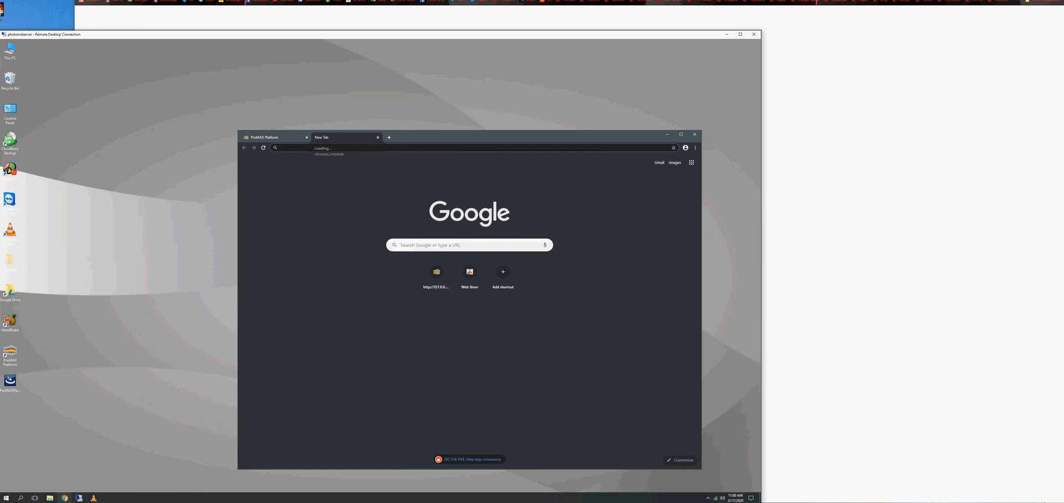
Search 'drive' in Chrome's omnibox to reach Google Drive
{"action": "type", "text": "drive"}
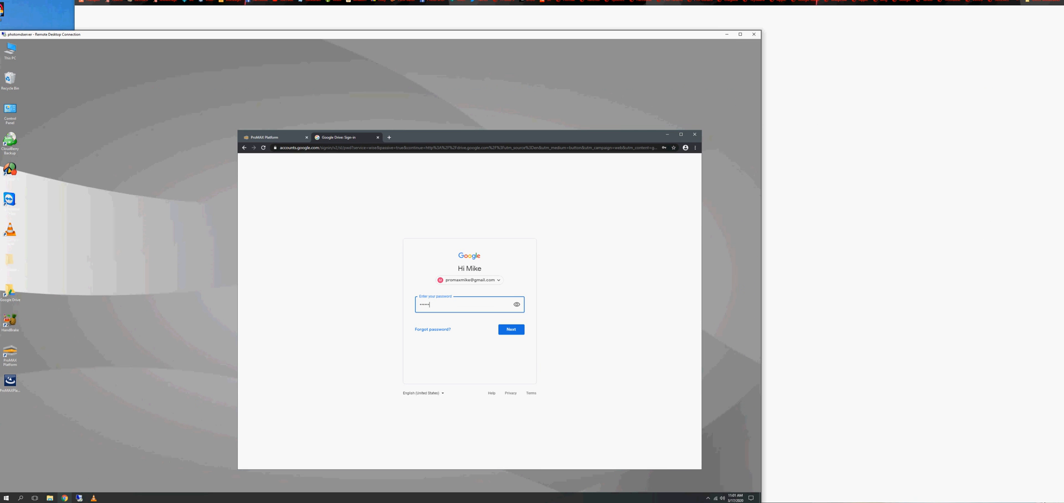
Sign in to Google Drive and choose Never on Chrome's save-password bubble
{"action": "left_click", "coordinate": [509, 329]}
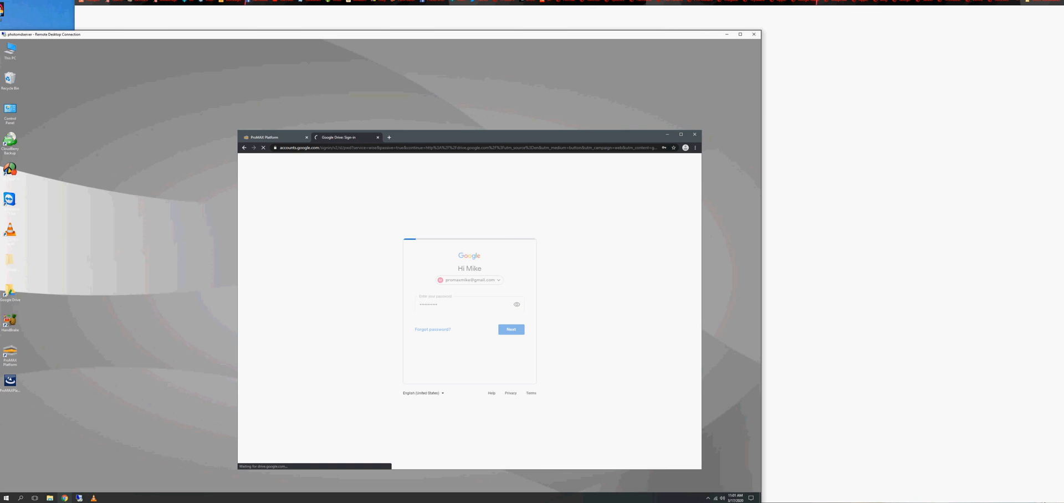
{"action": "left_click", "coordinate": [510, 330]}
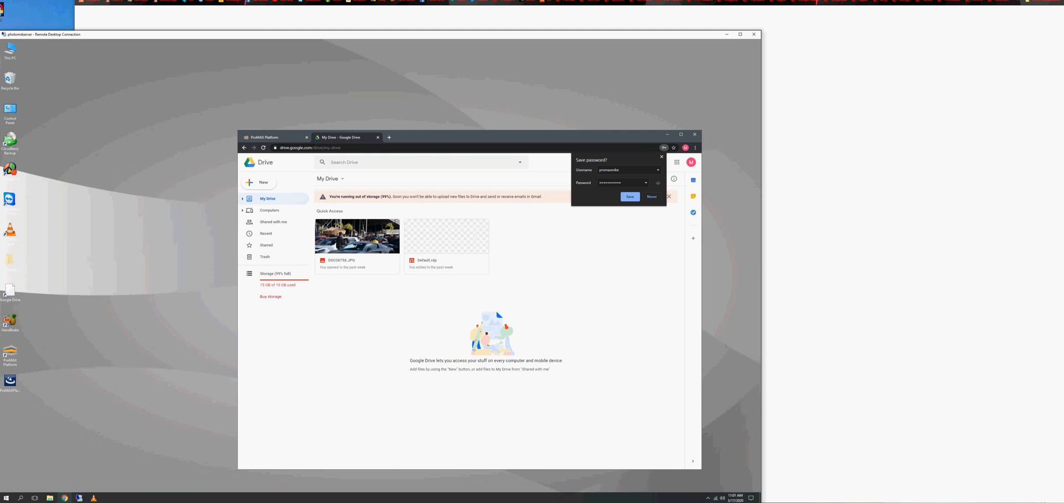
{"action": "left_click", "coordinate": [650, 196]}
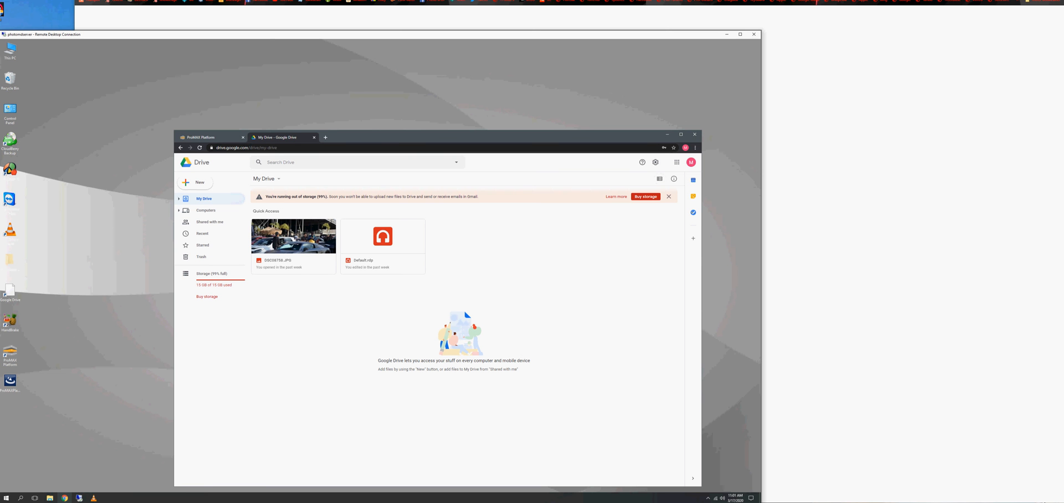
{"action": "mouse_move", "coordinate": [655, 162]}
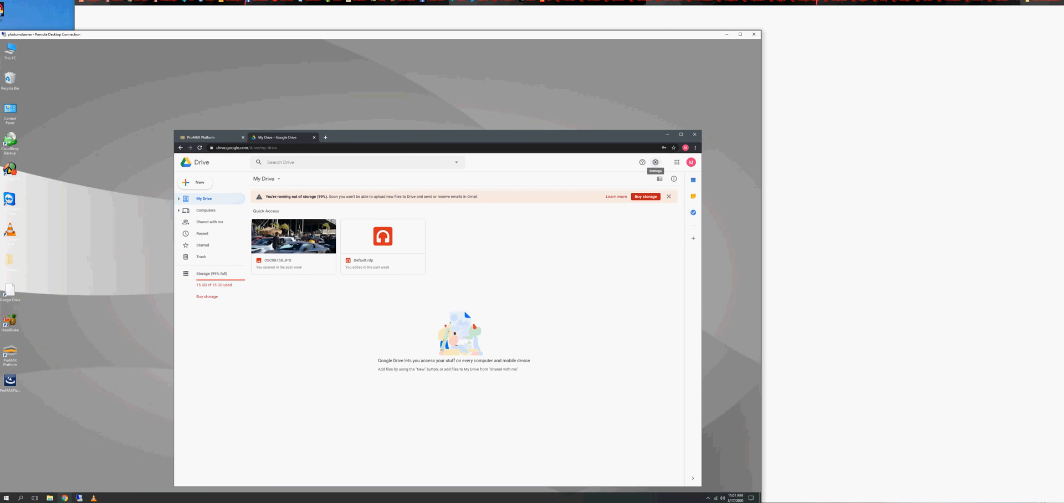
From Settings > Get Drive for desktop, download the Backup and Sync installer and agree to the terms
{"action": "left_click", "coordinate": [655, 162]}
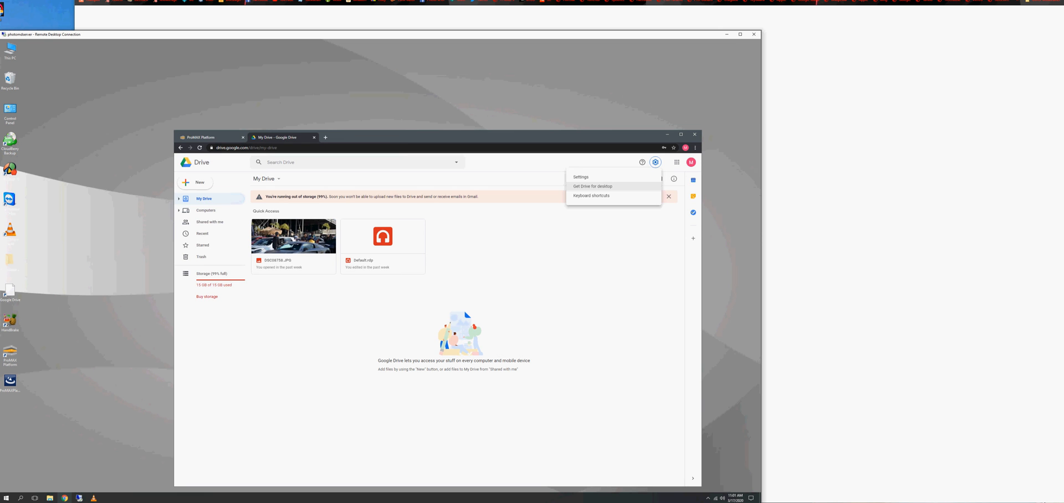
{"action": "left_click", "coordinate": [591, 186]}
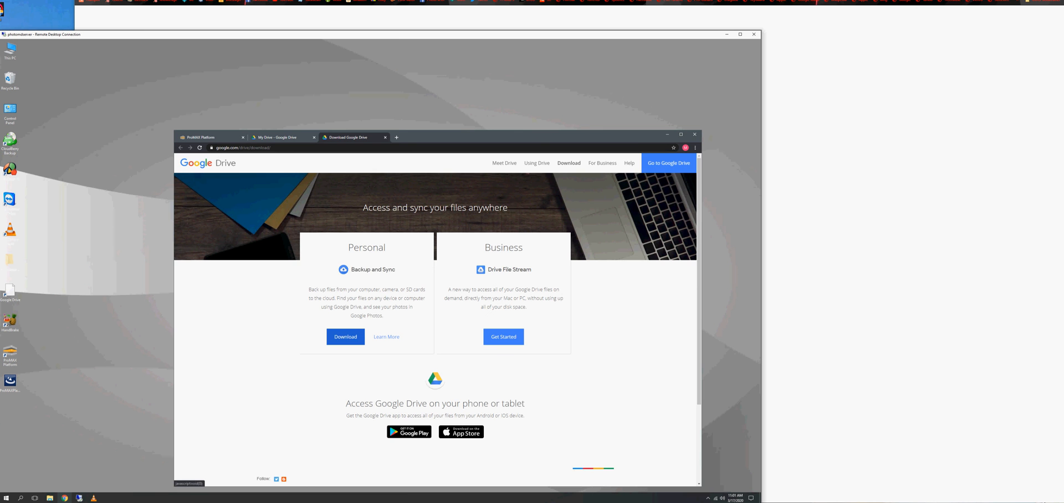
{"action": "left_click", "coordinate": [345, 337]}
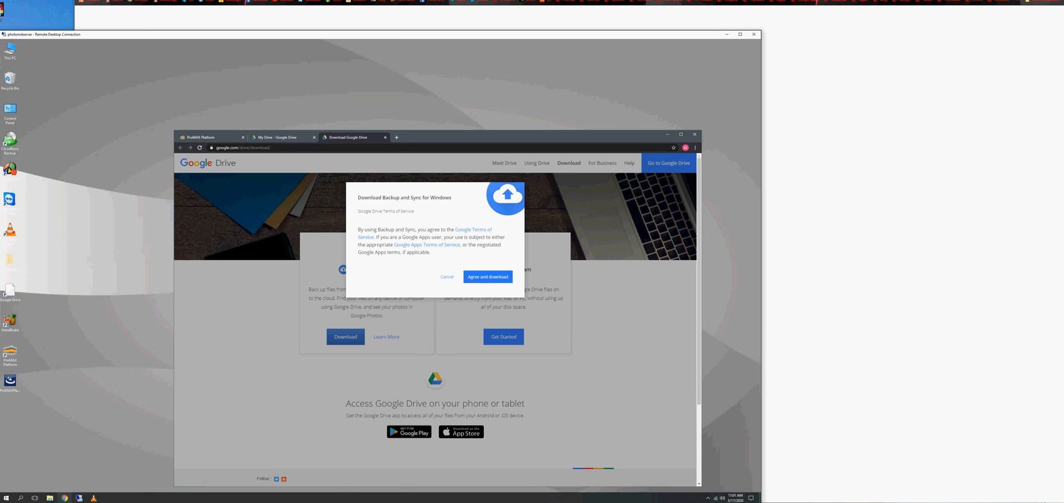
{"action": "left_click", "coordinate": [488, 277]}
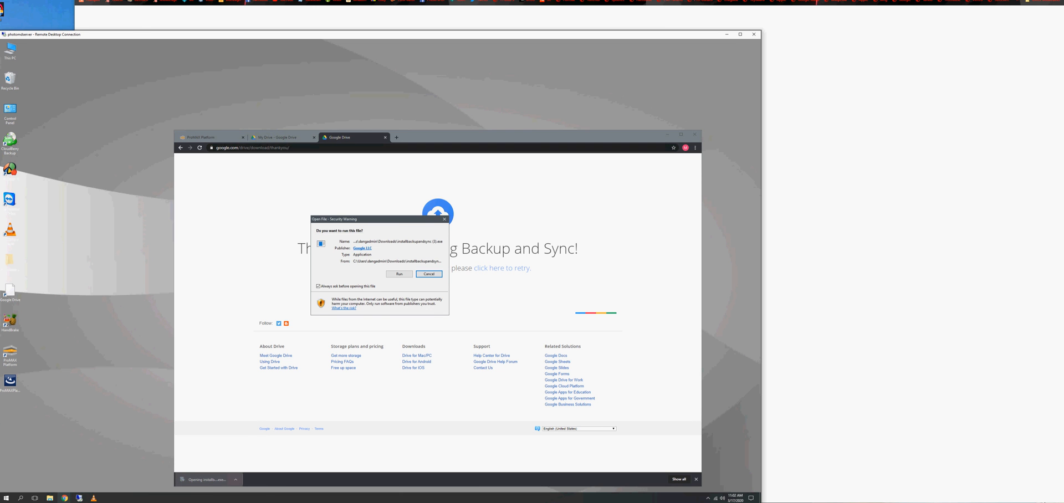
Run the downloaded installer from the Windows Security Warning dialog
{"action": "left_click", "coordinate": [428, 274]}
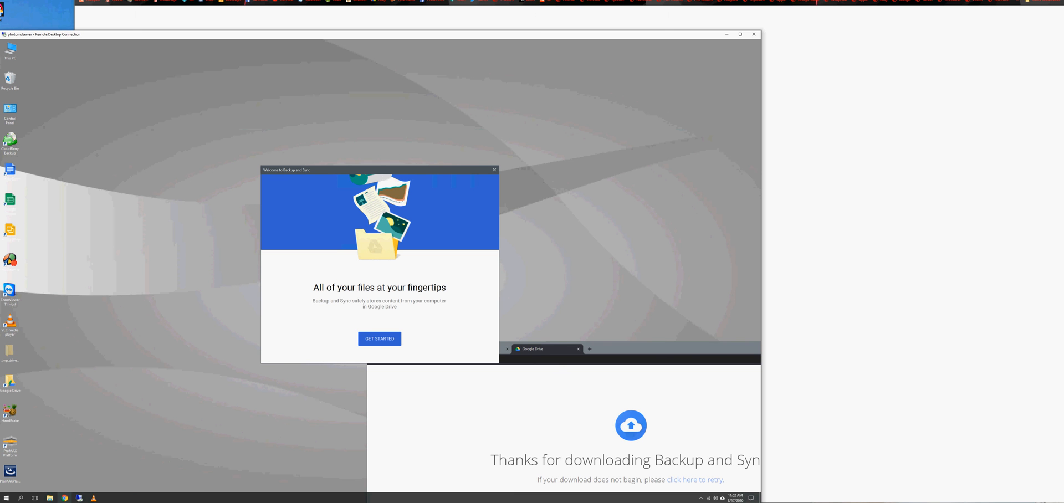
Start Backup and Sync setup and sign in as 'promaxmike' with the account password
{"action": "left_click", "coordinate": [379, 338]}
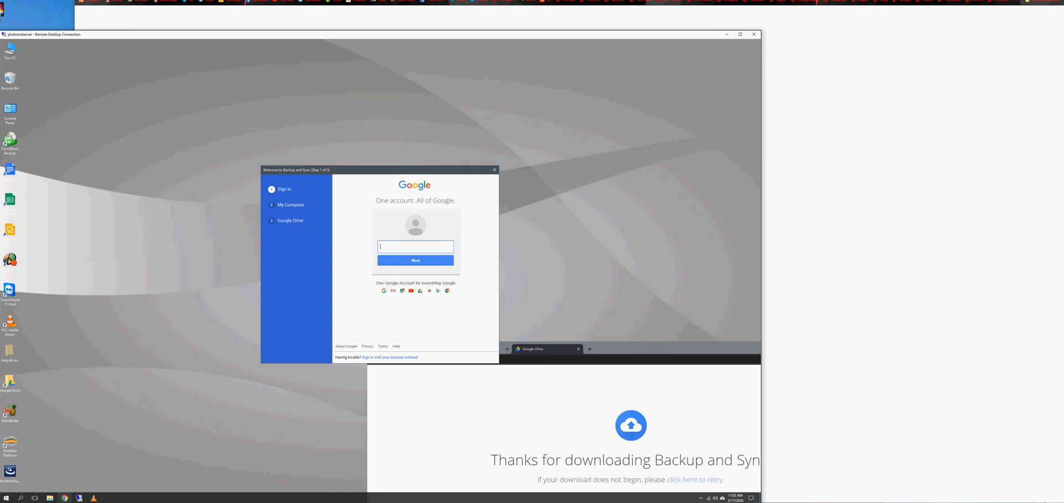
{"action": "type", "text": "promaxmike"}
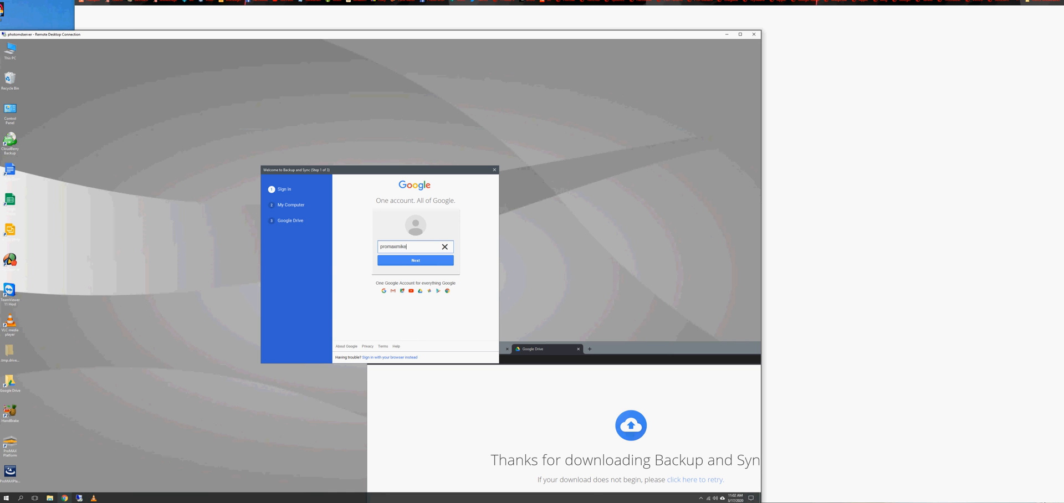
{"action": "left_click", "coordinate": [414, 260]}
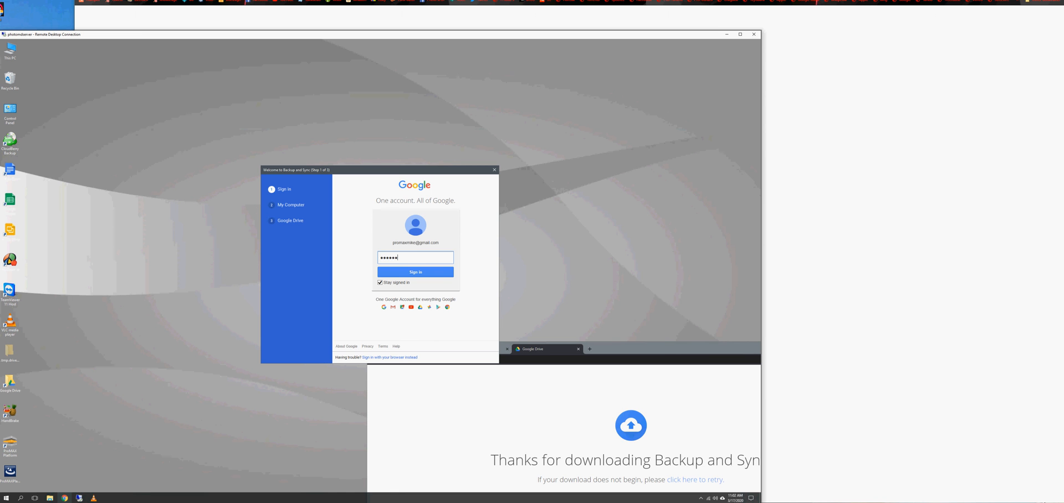
{"action": "left_click", "coordinate": [415, 272]}
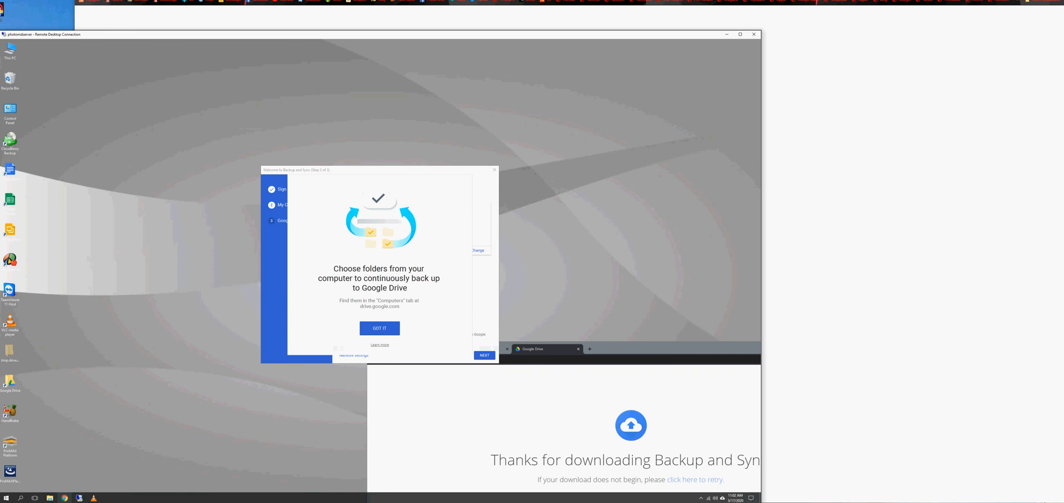
Dismiss the intro, untick Pictures under My Computer and choose a custom folder instead
{"action": "left_click", "coordinate": [379, 328]}
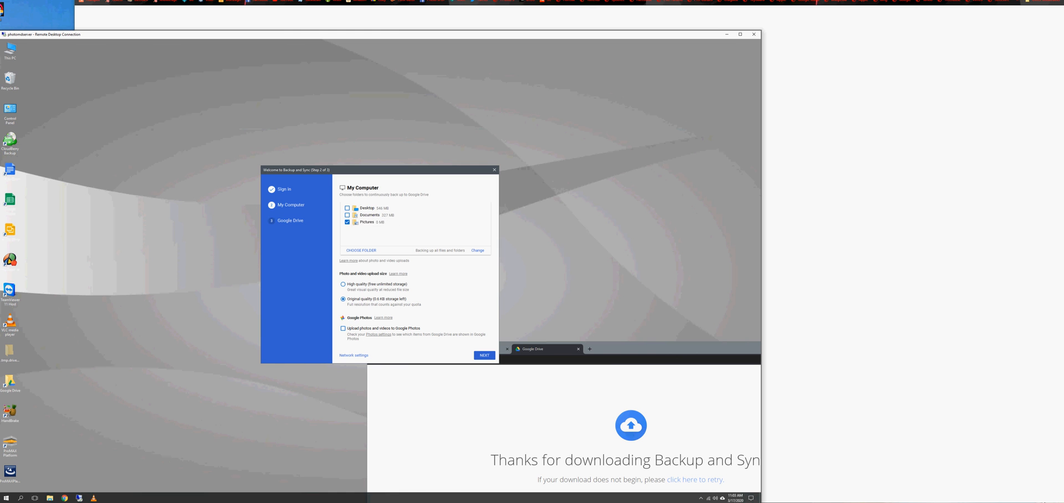
{"action": "left_click", "coordinate": [346, 221]}
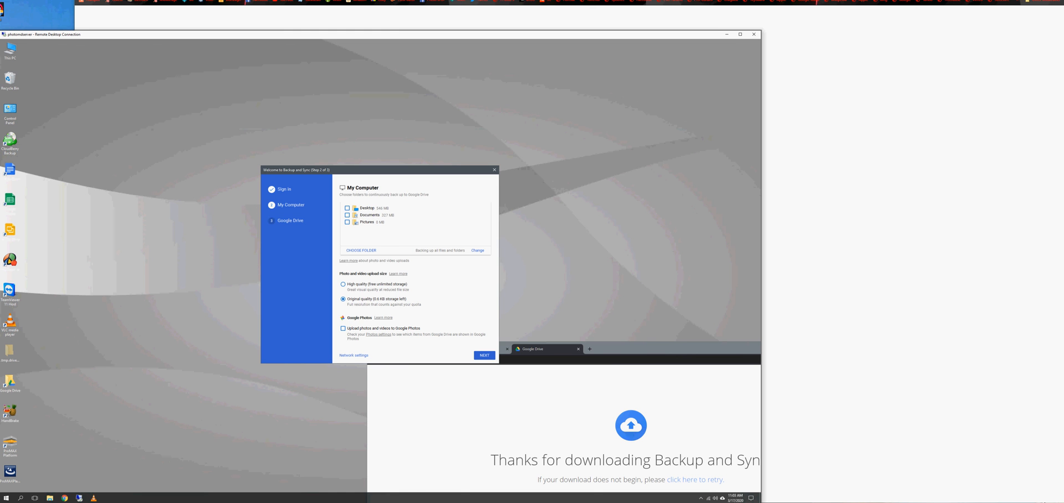
{"action": "left_click", "coordinate": [360, 251]}
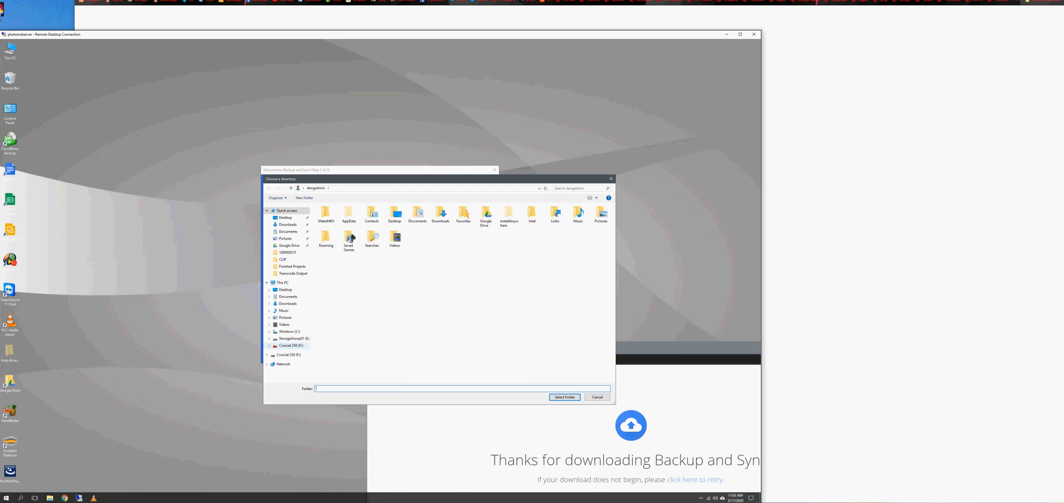
Select the pmd folder on StorageGroup01 (E:) as the folder to back up
{"action": "left_click", "coordinate": [293, 338]}
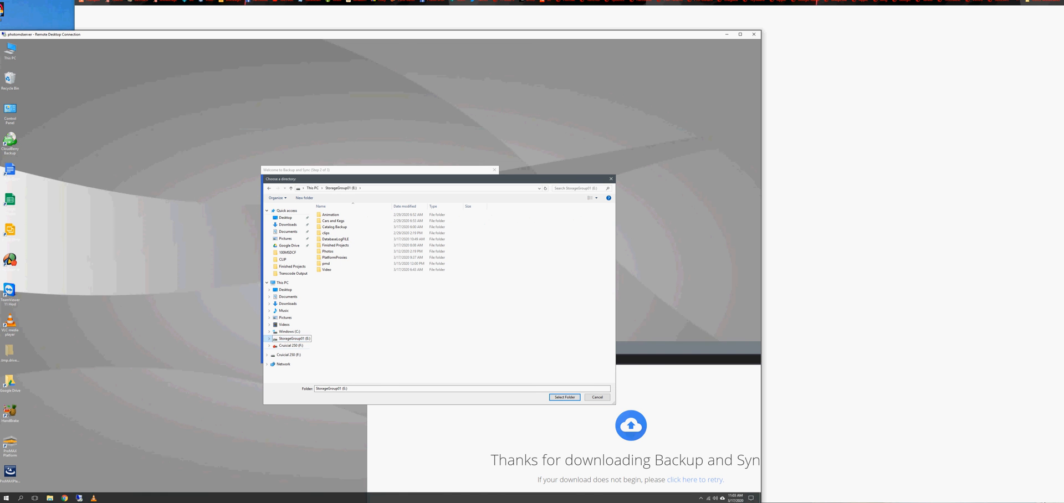
{"action": "left_click", "coordinate": [326, 263]}
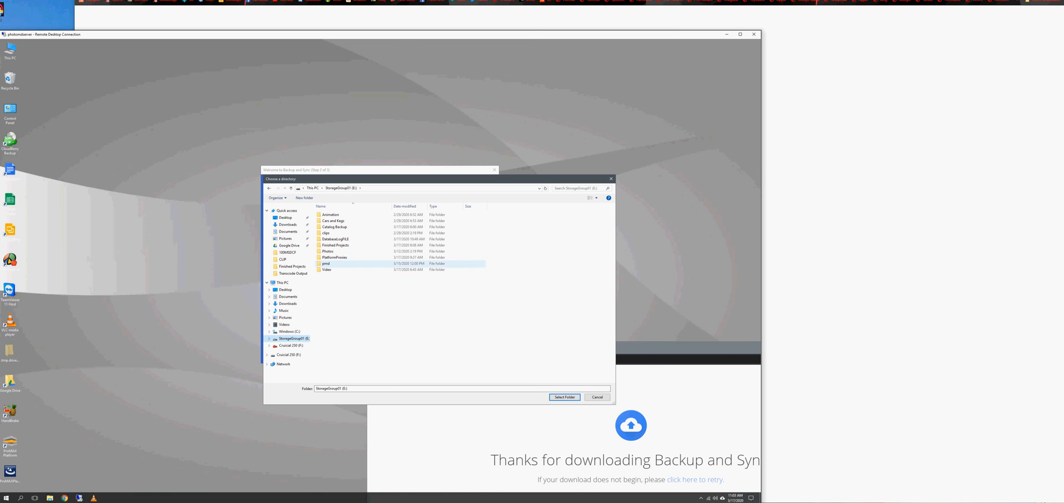
{"action": "left_click", "coordinate": [326, 263]}
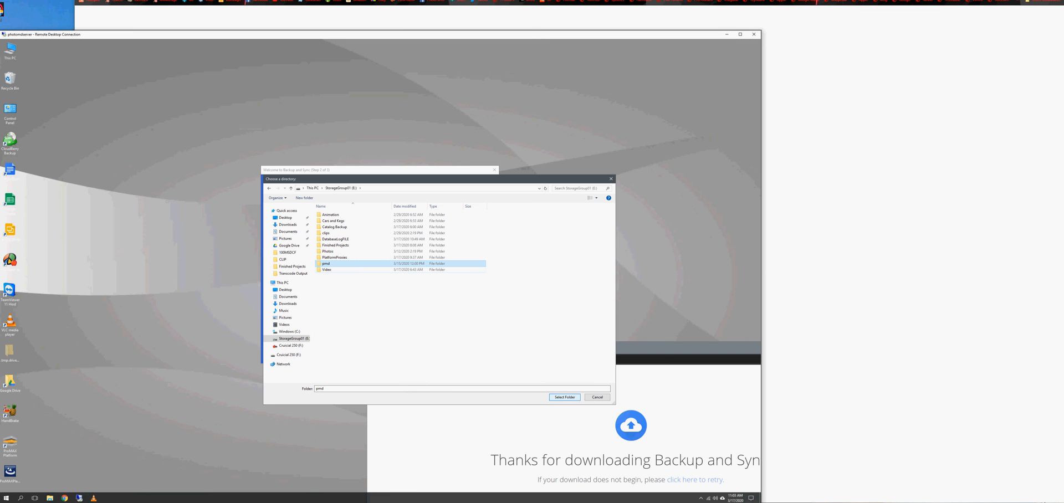
{"action": "left_click", "coordinate": [564, 398]}
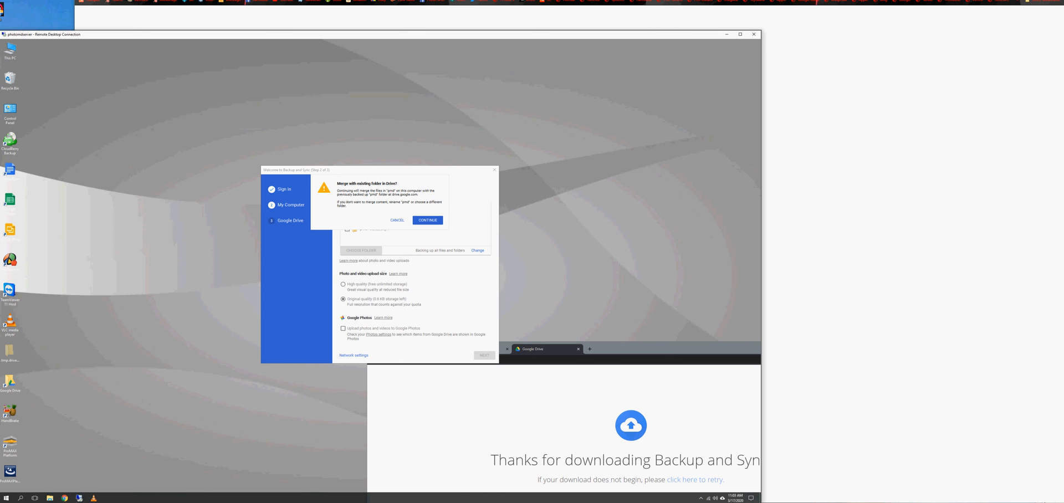
Continue with merging pmd into the existing Drive copy and proceed past the folder list
{"action": "left_click", "coordinate": [426, 220]}
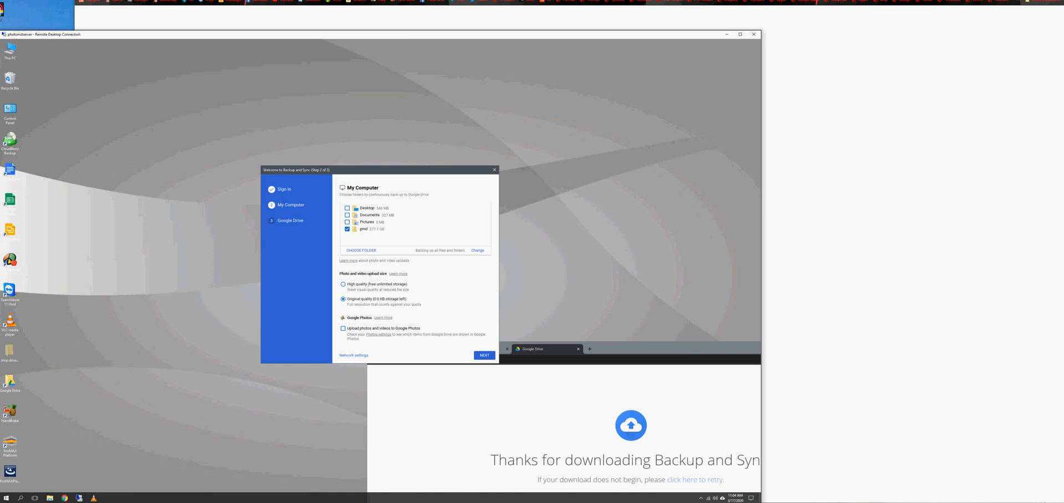
{"action": "left_click", "coordinate": [484, 355]}
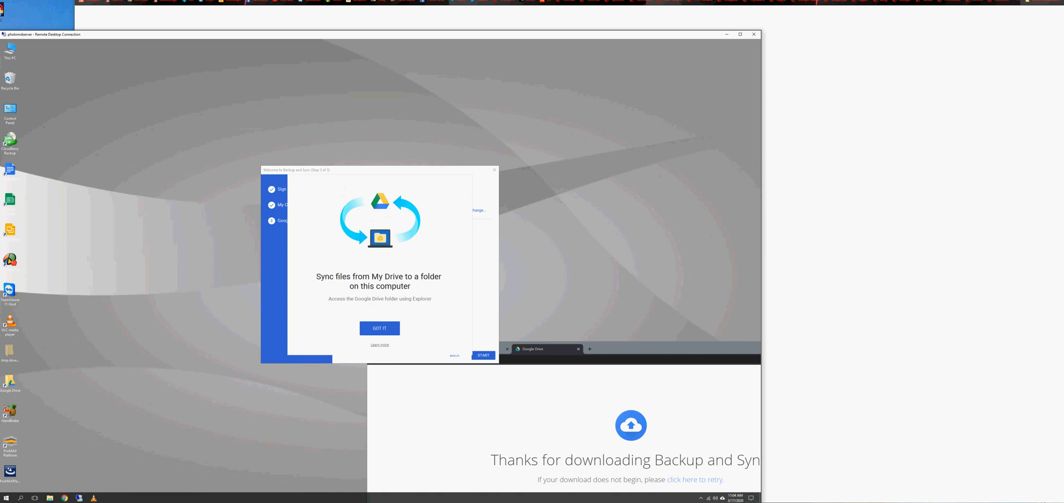
Dismiss the sync intro and open the local Google Drive folder in File Explorer
{"action": "left_click", "coordinate": [379, 328]}
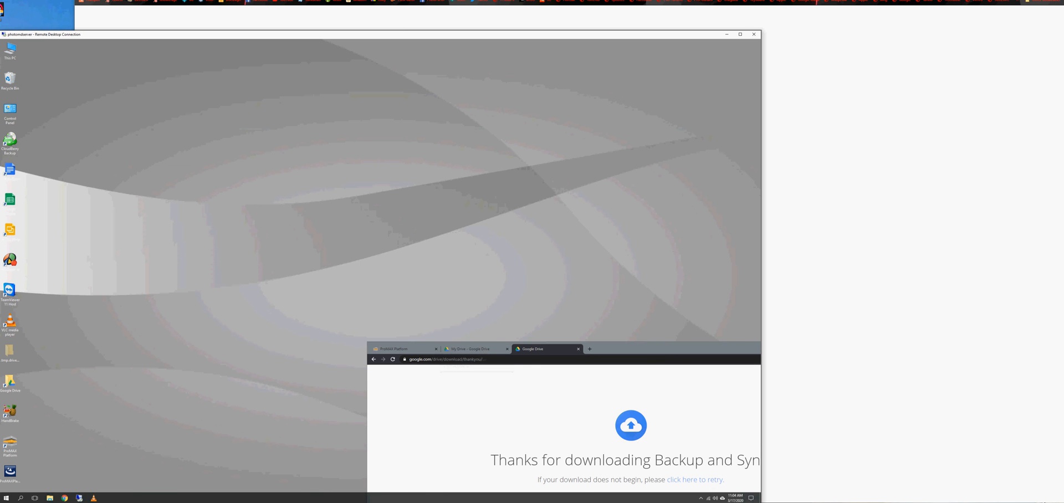
{"action": "double_click", "coordinate": [10, 381]}
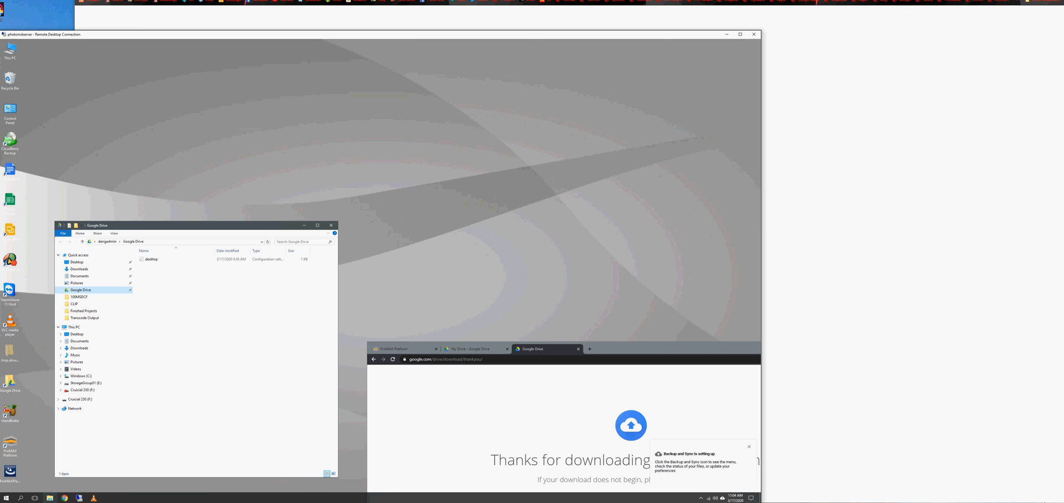
Browse to StorageGroup01 (E:) in the navigation pane and select the pmd folder
{"action": "left_click", "coordinate": [83, 382]}
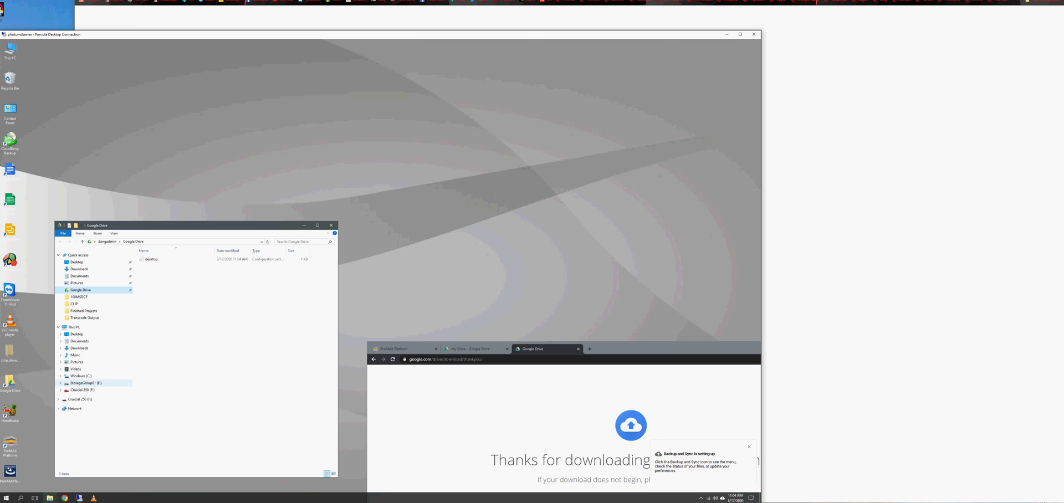
{"action": "left_click", "coordinate": [82, 382]}
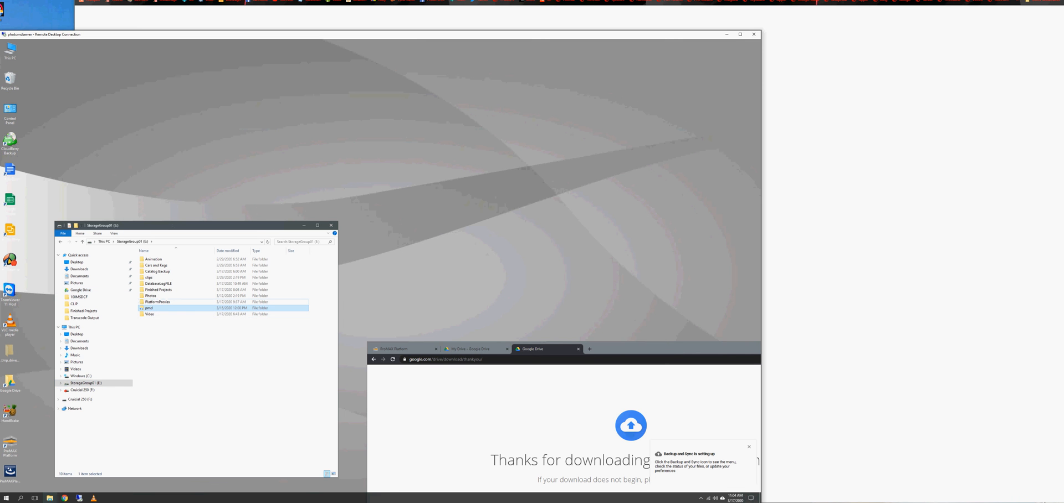
{"action": "mouse_move", "coordinate": [148, 308]}
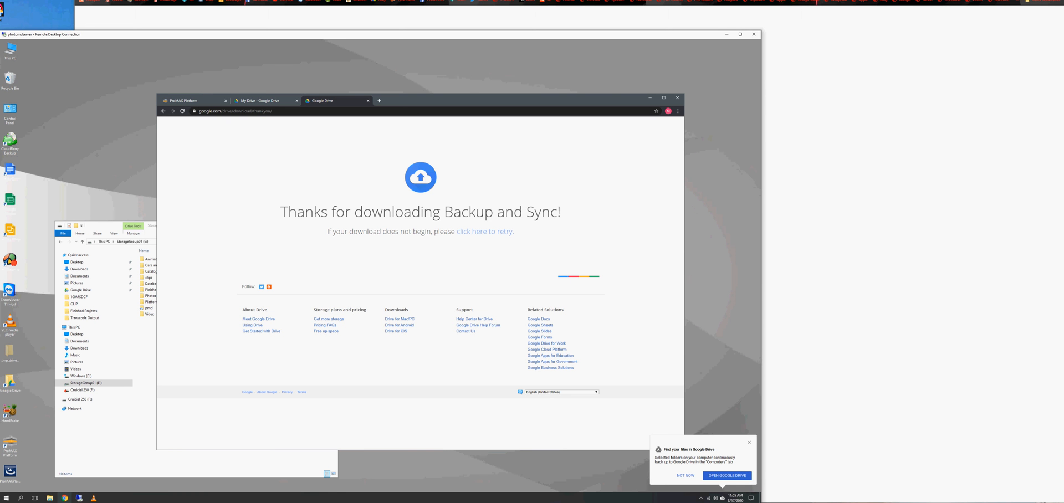
Open Google Drive on the web from the Backup and Sync notification, reaching the password sign-in page
{"action": "left_click", "coordinate": [727, 476]}
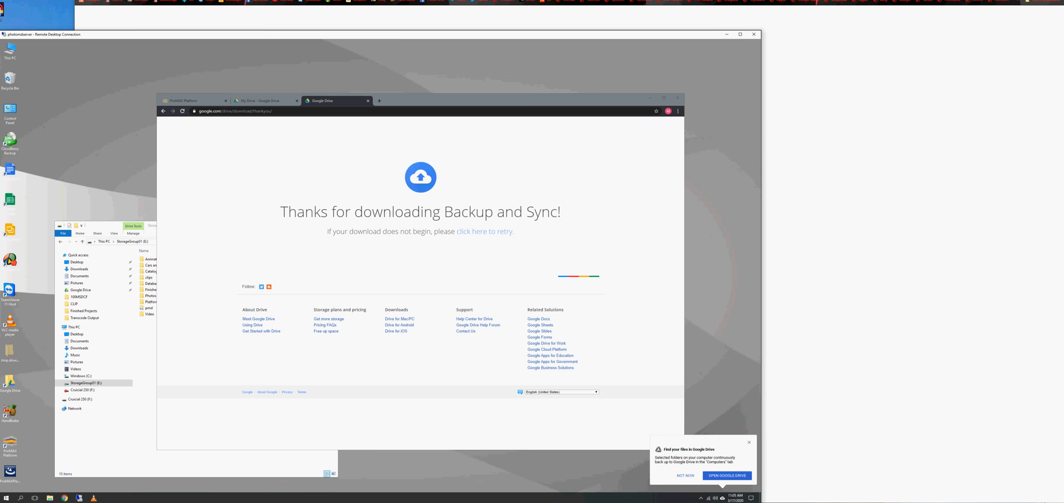
{"action": "left_click", "coordinate": [726, 475]}
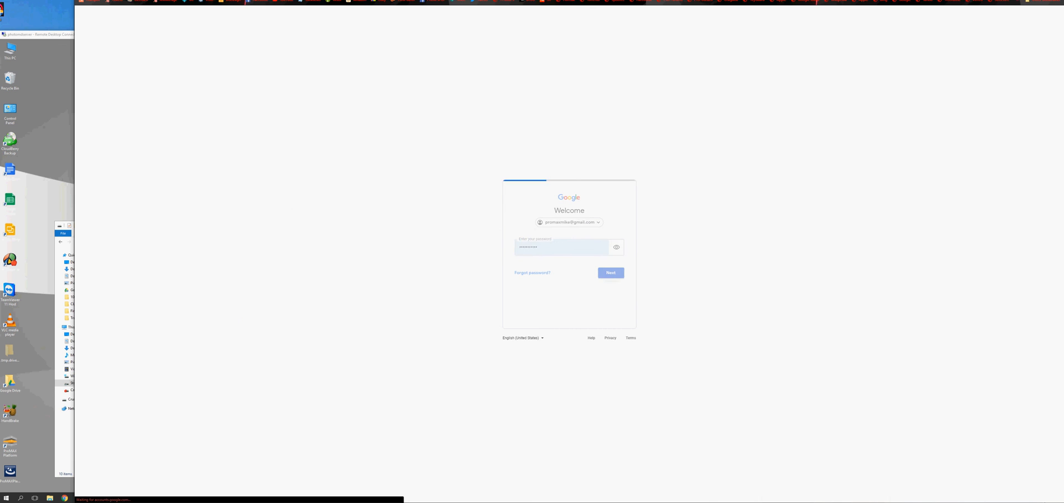
Submit the password to sign in and land on My Drive
{"action": "left_click", "coordinate": [610, 272]}
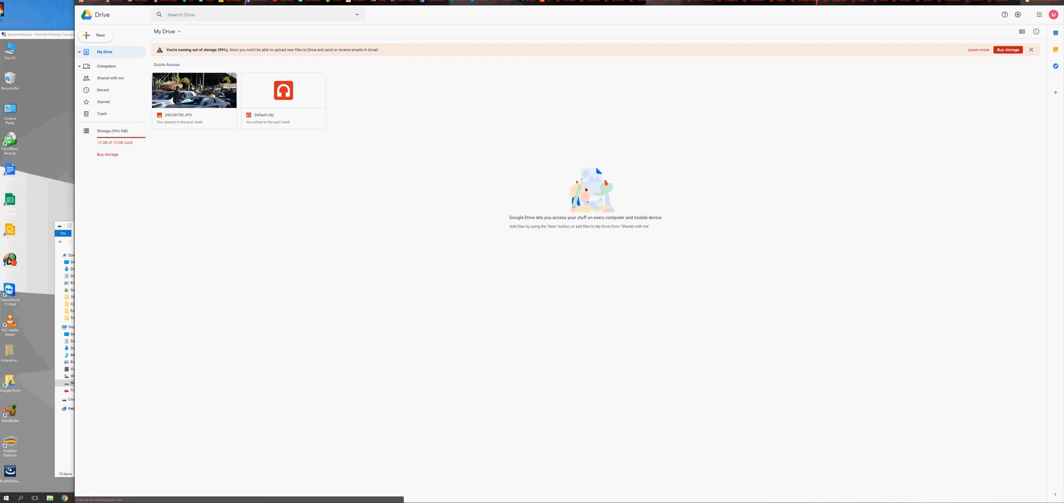
Browse Computers > My Computer > pmd and into its 2020 Photo folder
{"action": "left_click", "coordinate": [106, 66]}
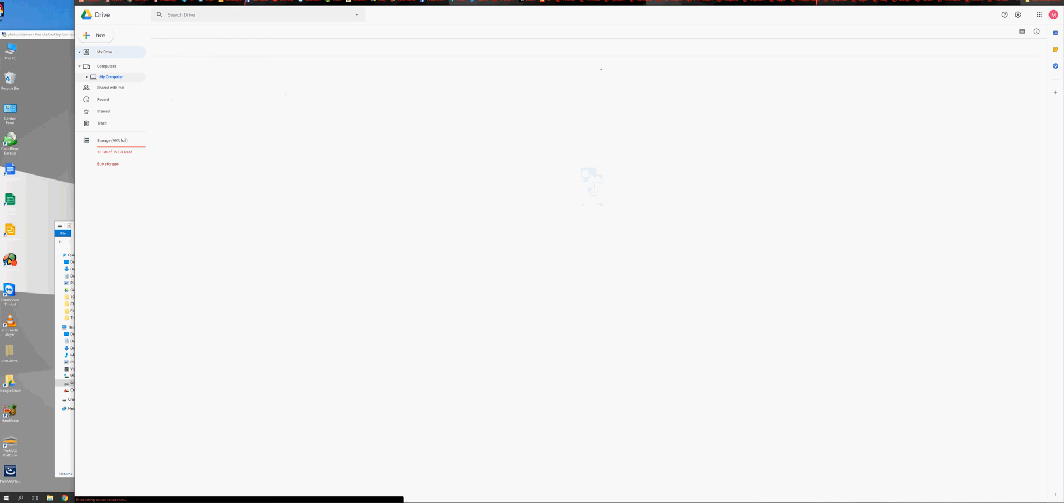
{"action": "left_click", "coordinate": [110, 76]}
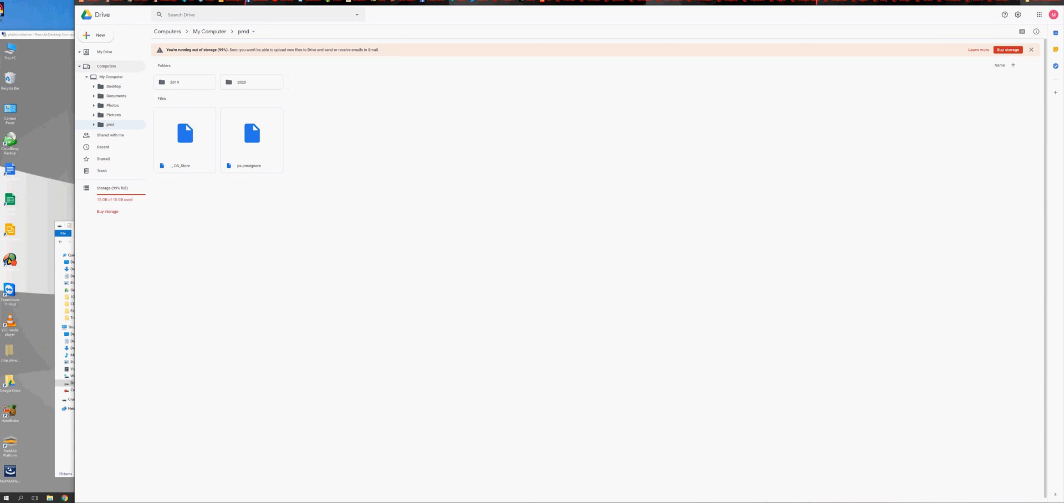
{"action": "left_click", "coordinate": [251, 82]}
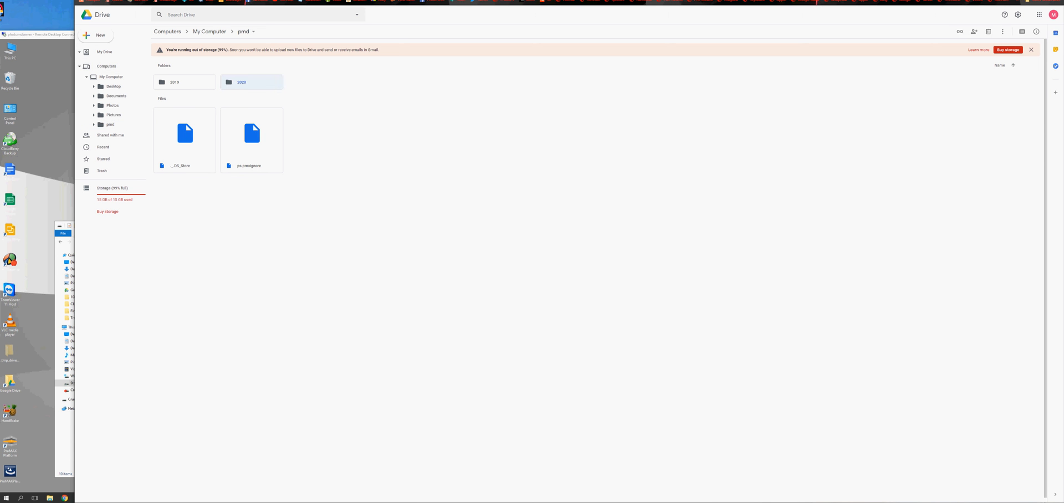
{"action": "double_click", "coordinate": [252, 82]}
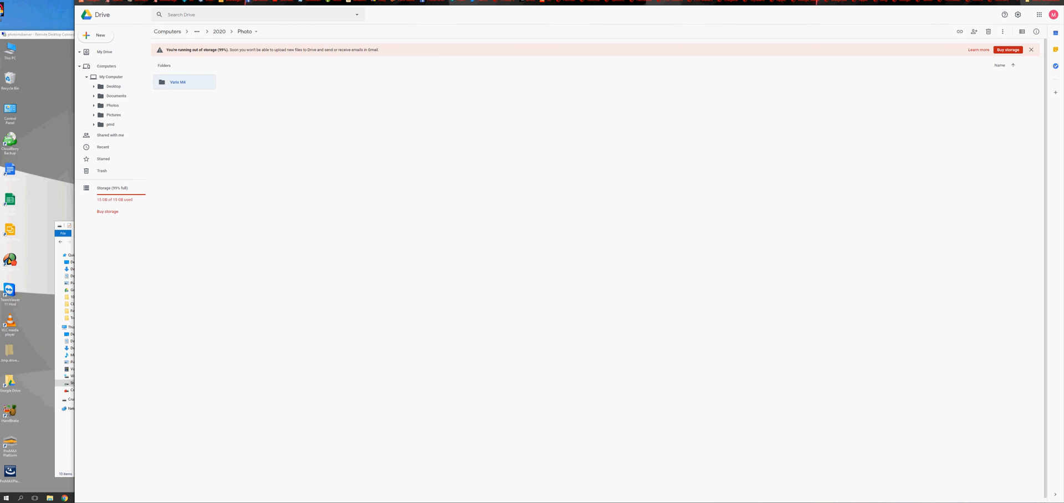
Open the Vario M4 folder showing its backed-up JPG and ARW car photos
{"action": "double_click", "coordinate": [184, 81]}
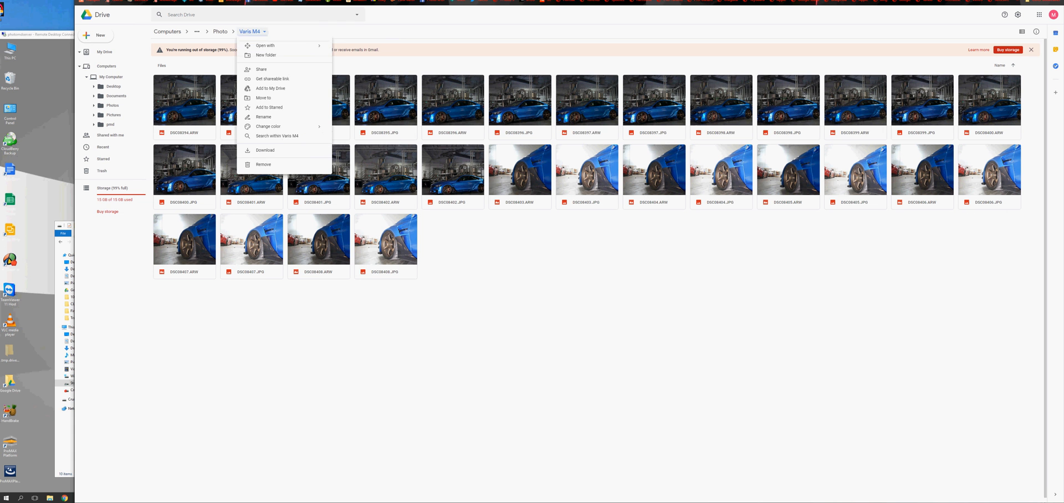
{"action": "mouse_move", "coordinate": [270, 89]}
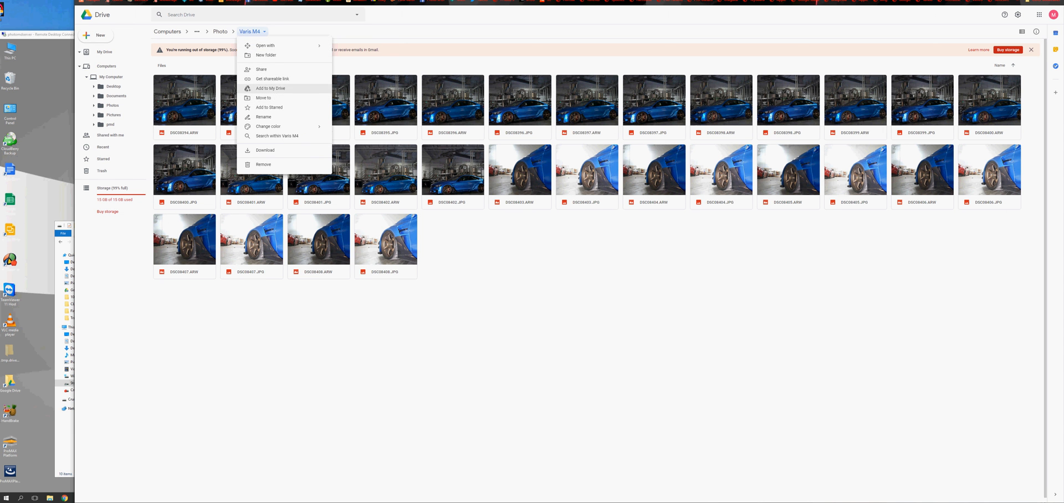
{"action": "mouse_move", "coordinate": [264, 97]}
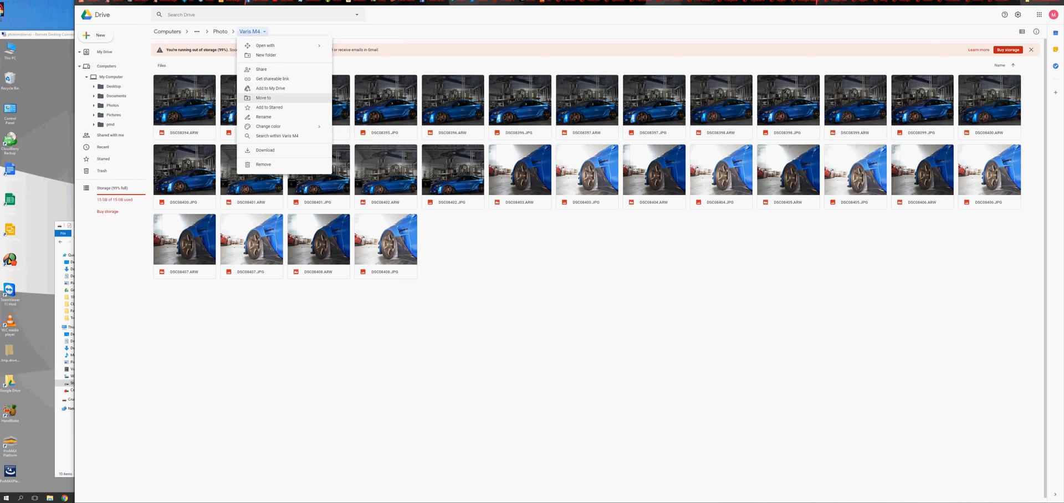
{"action": "mouse_move", "coordinate": [265, 150]}
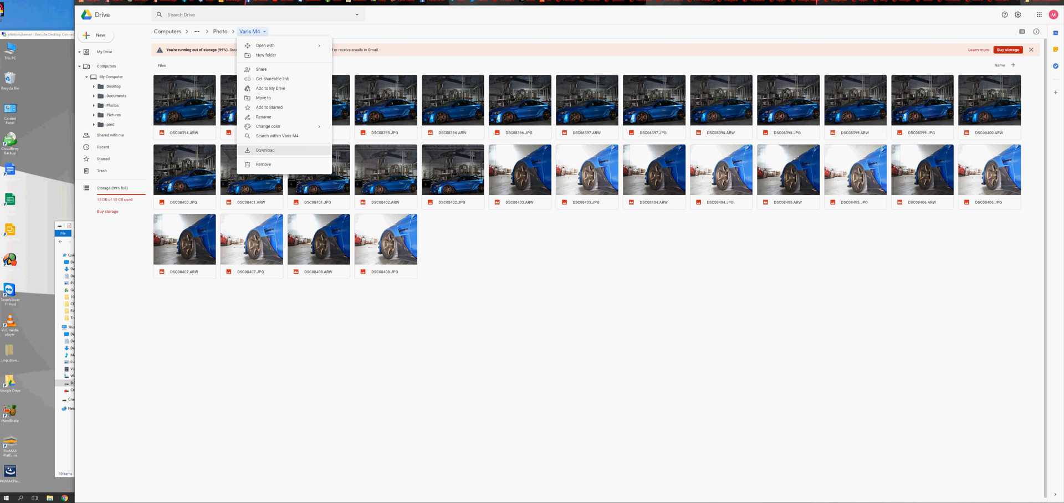